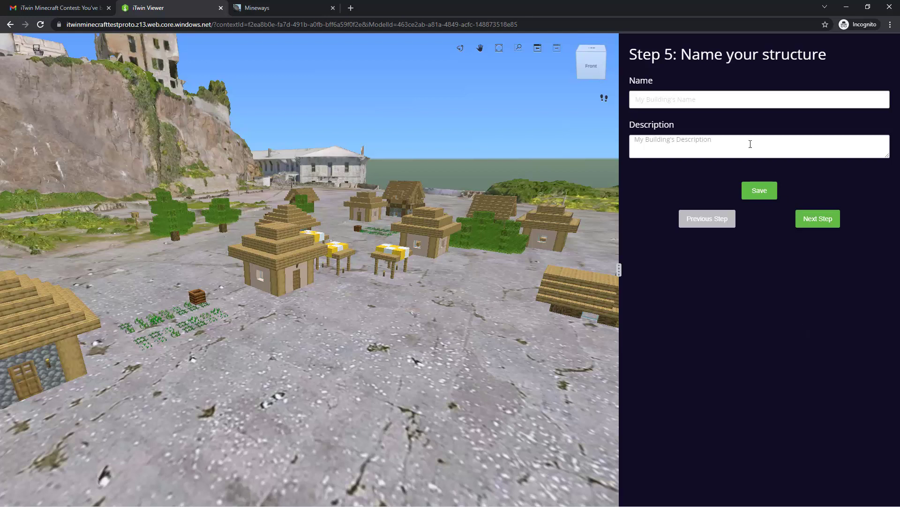
Enter 'Design Twin Test Model' and 'Hello to all contestants', save, and move on to sharing.
{"action": "type", "text": "Design Twin Test Model"}
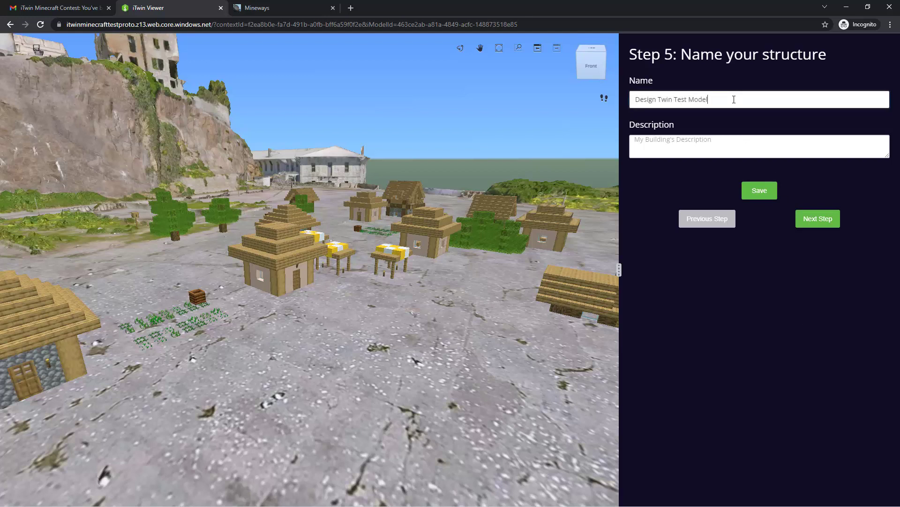
{"action": "type", "text": "Hello to"}
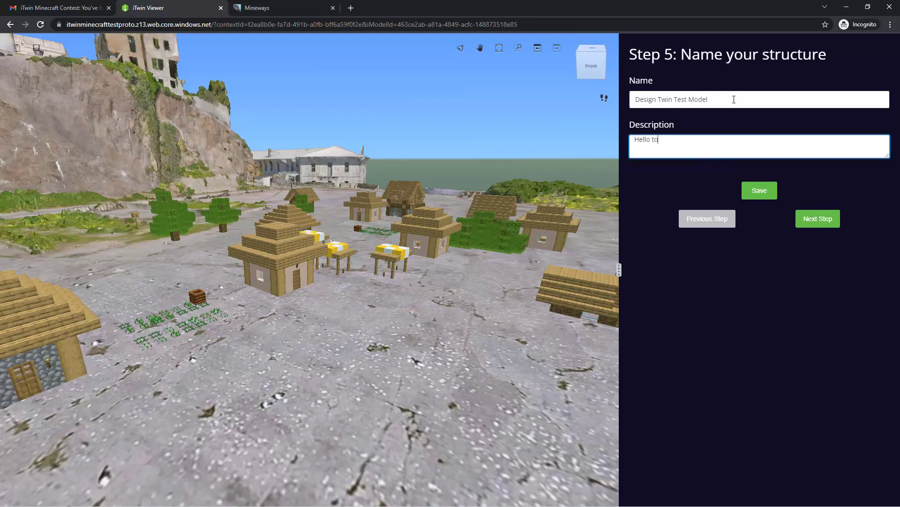
{"action": "type", "text": "all contestants"}
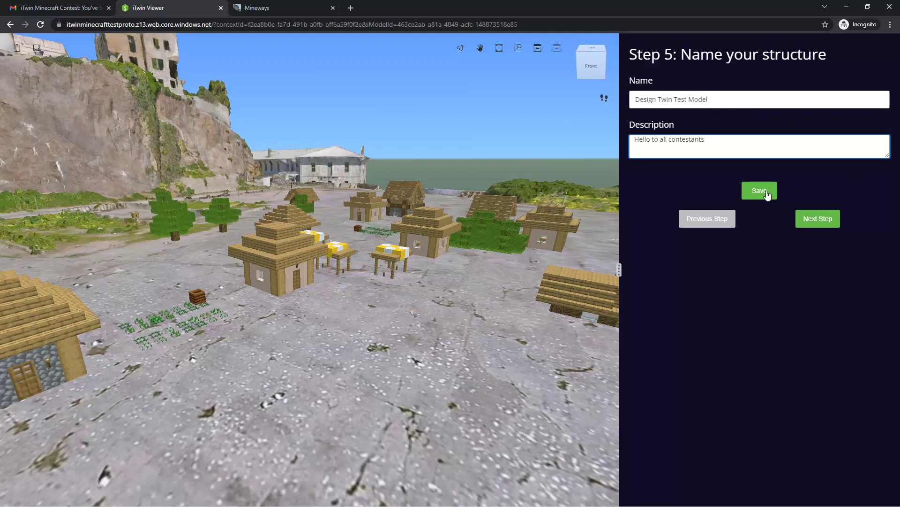
{"action": "left_click", "coordinate": [759, 191]}
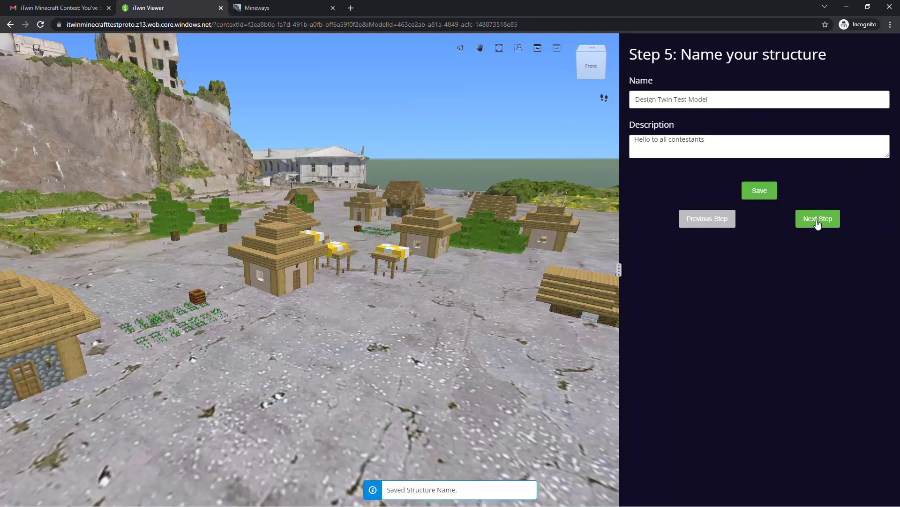
{"action": "left_click", "coordinate": [817, 219]}
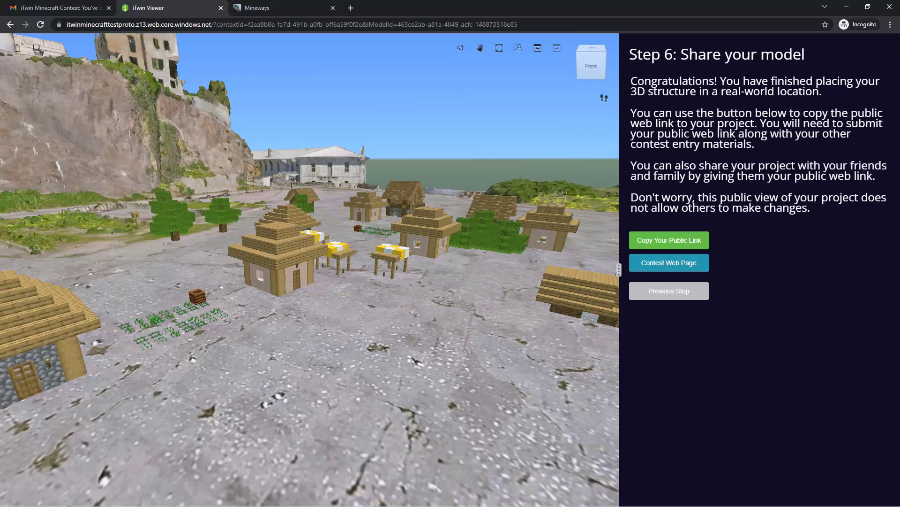
{"action": "mouse_move", "coordinate": [498, 204]}
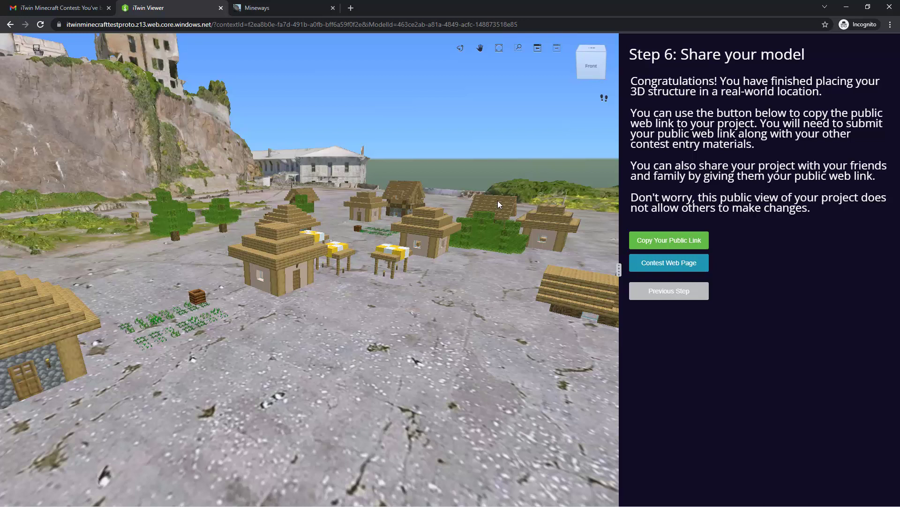
{"action": "mouse_move", "coordinate": [501, 266]}
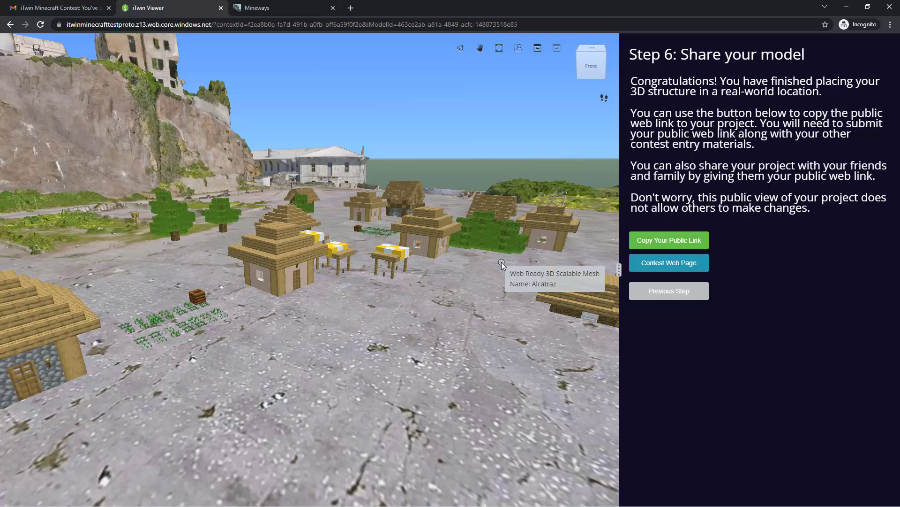
{"action": "mouse_move", "coordinate": [428, 235]}
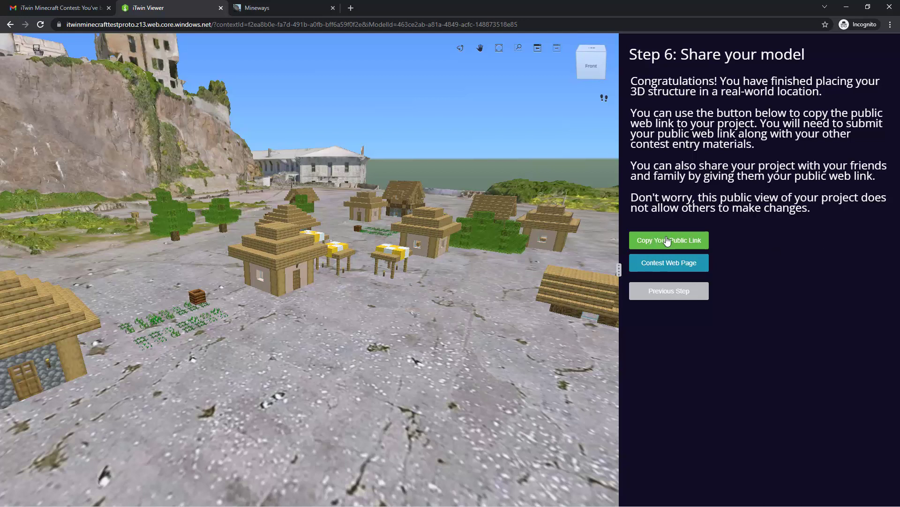
Copy the public link with 'Copy Your Public Link' and switch to the newly opened tab.
{"action": "left_click", "coordinate": [668, 240]}
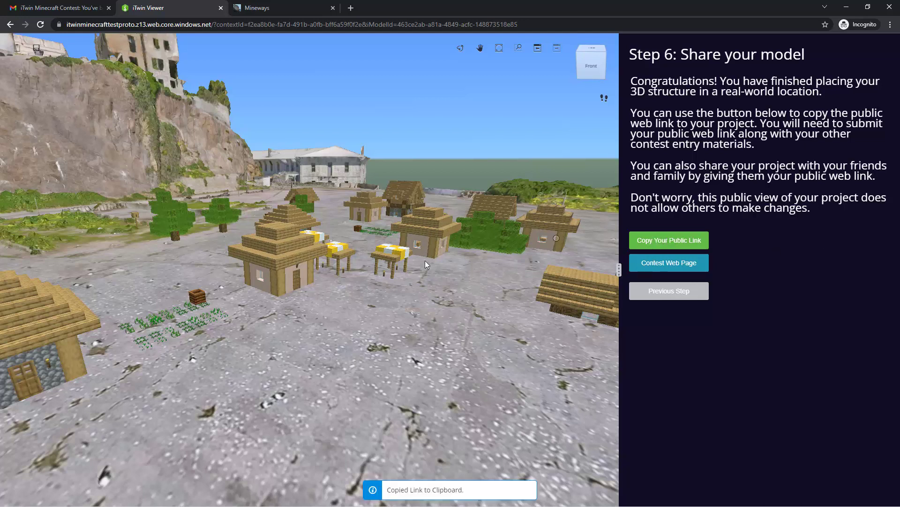
{"action": "mouse_move", "coordinate": [462, 235]}
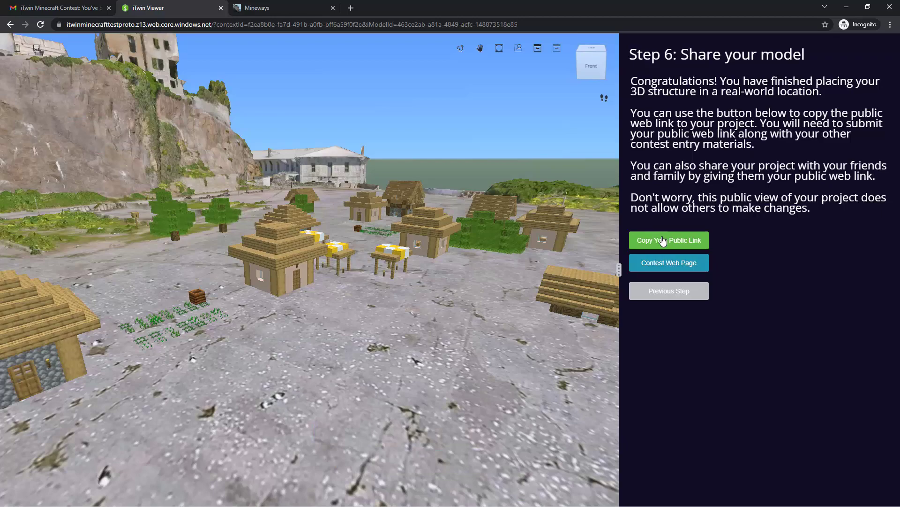
{"action": "left_click", "coordinate": [463, 8]}
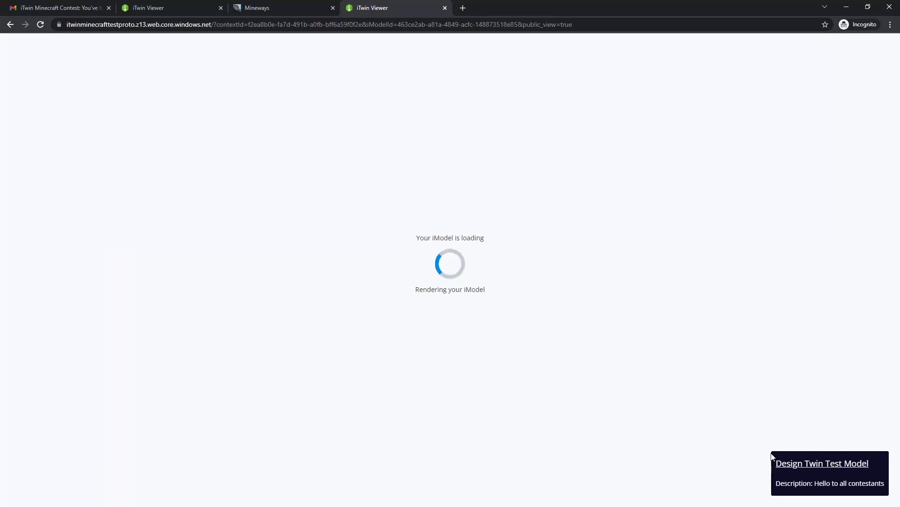
{"action": "mouse_move", "coordinate": [725, 424]}
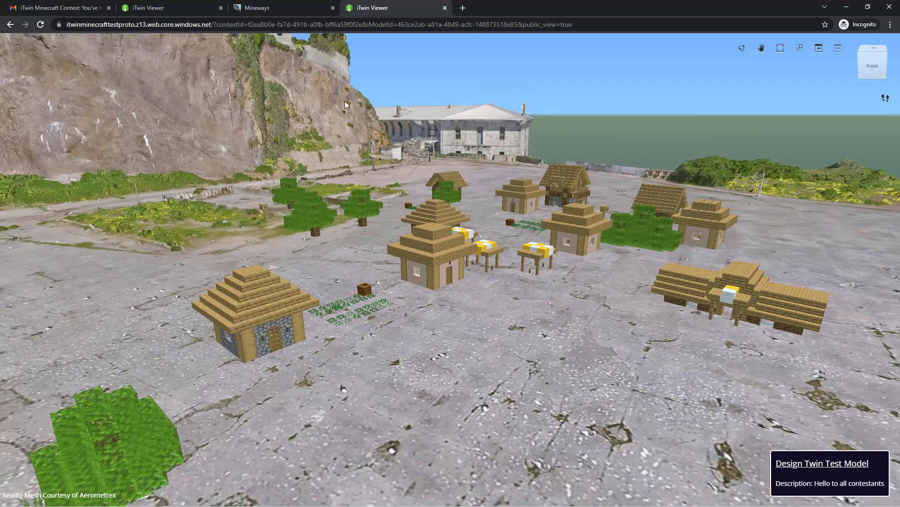
{"action": "mouse_move", "coordinate": [164, 8]}
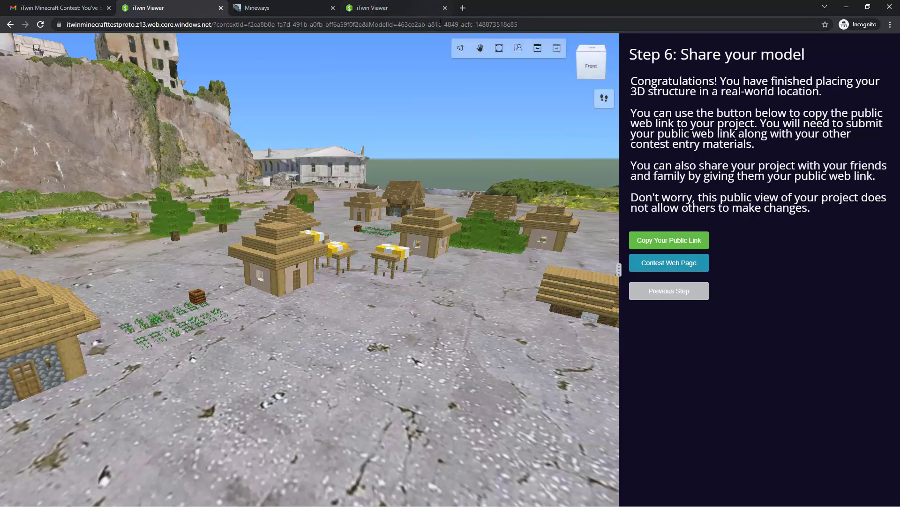
{"action": "mouse_move", "coordinate": [669, 293]}
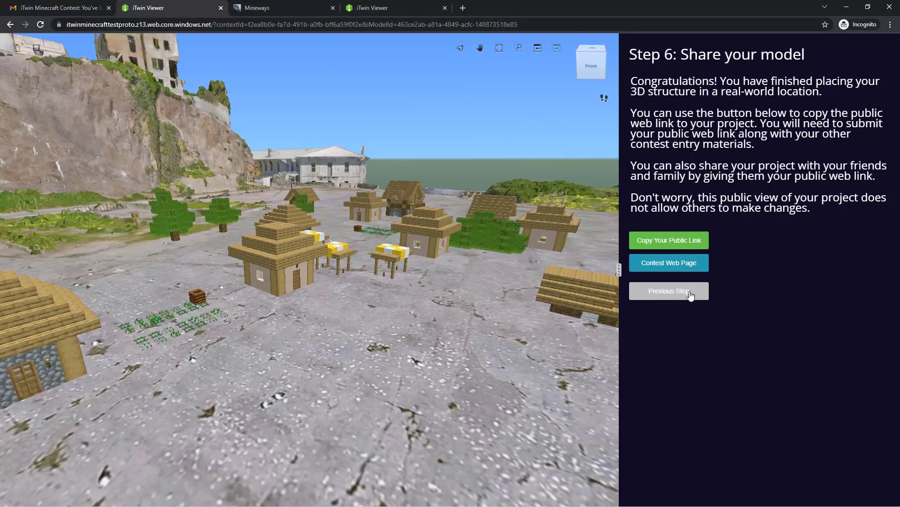
Step back to the upload step showing the completed sync, then forward to Step 4 positioning.
{"action": "left_click", "coordinate": [669, 291]}
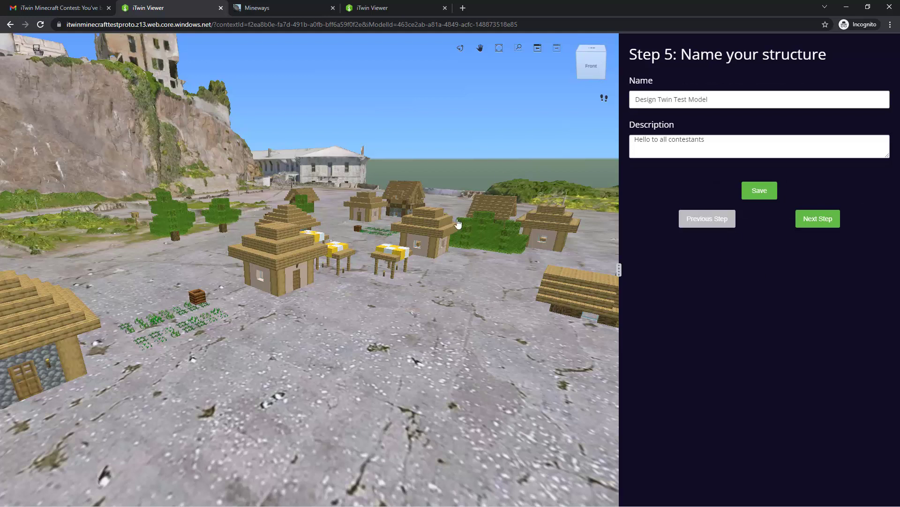
{"action": "left_click", "coordinate": [706, 218]}
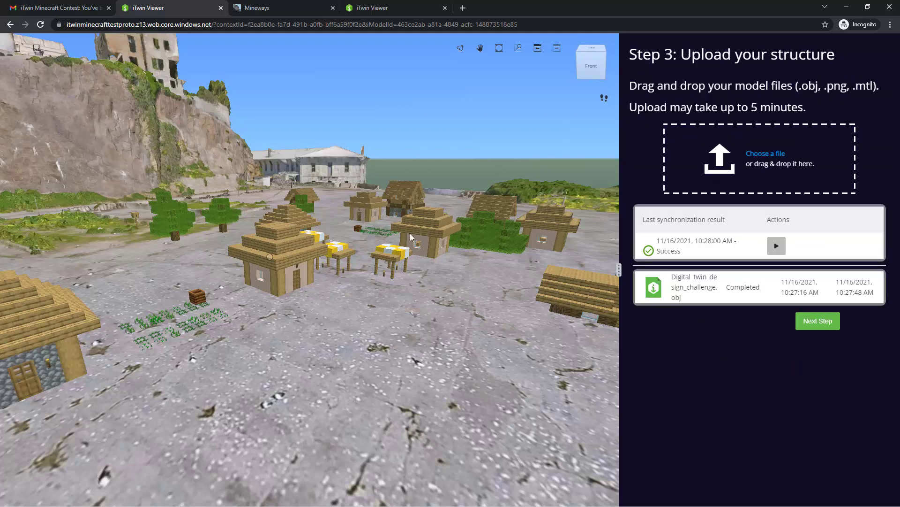
{"action": "mouse_move", "coordinate": [416, 270]}
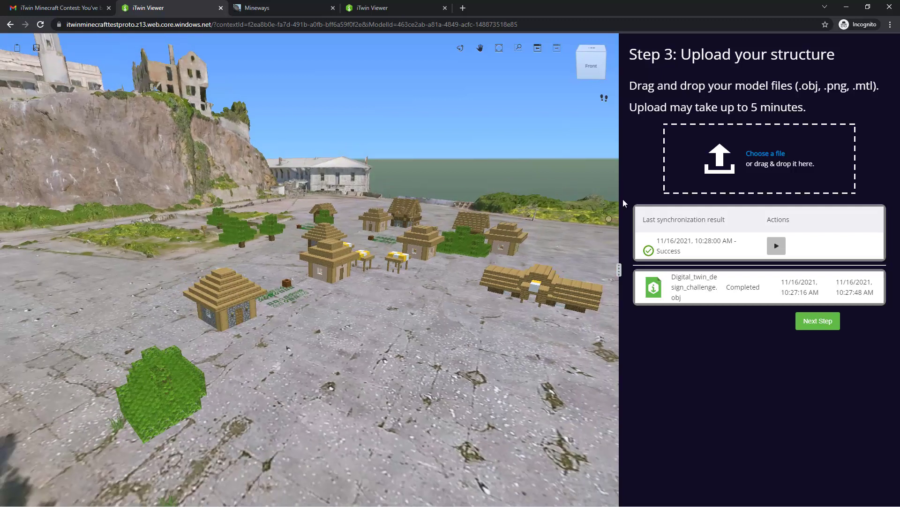
{"action": "mouse_move", "coordinate": [733, 143]}
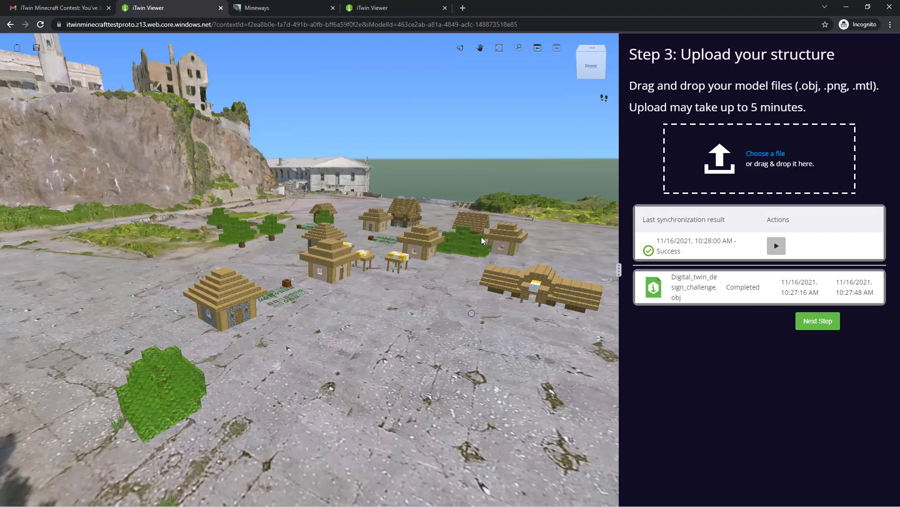
{"action": "mouse_move", "coordinate": [379, 255]}
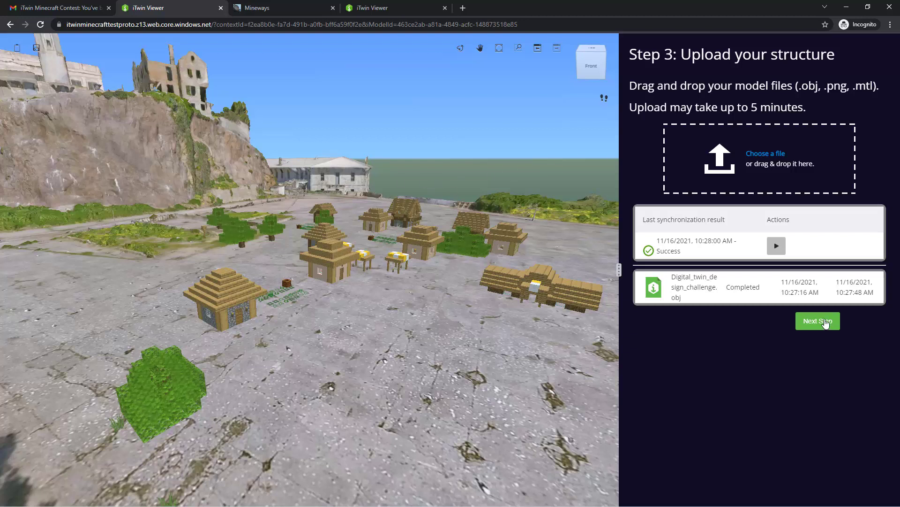
{"action": "left_click", "coordinate": [817, 320]}
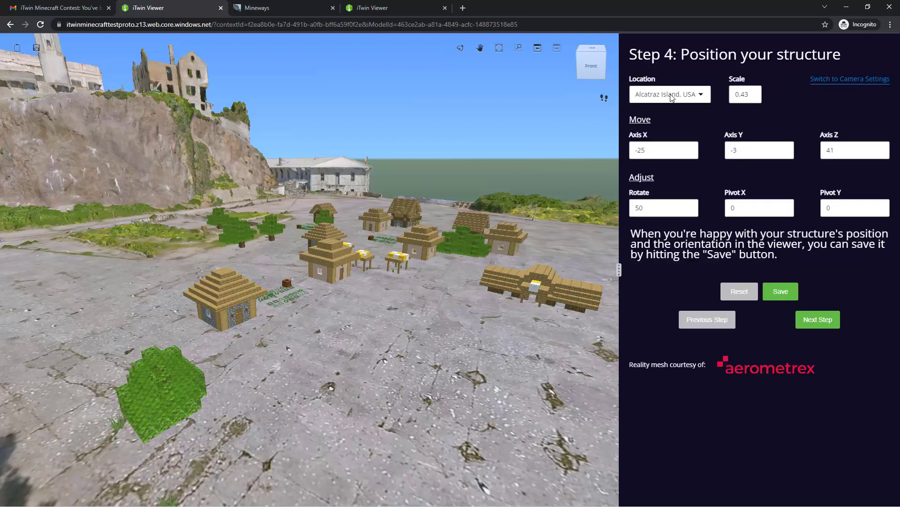
Choose Auckland, New Zealand from the Location list as the village's real-world site.
{"action": "left_click", "coordinate": [669, 94]}
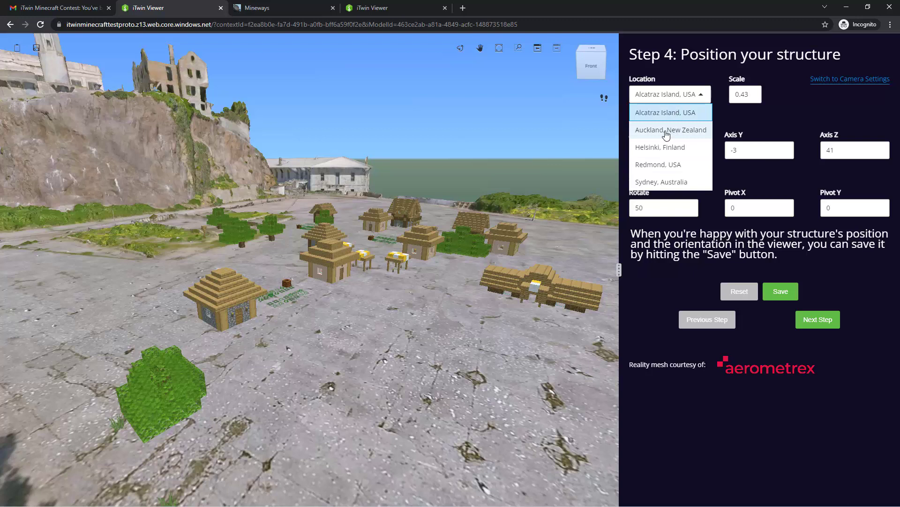
{"action": "left_click", "coordinate": [670, 129]}
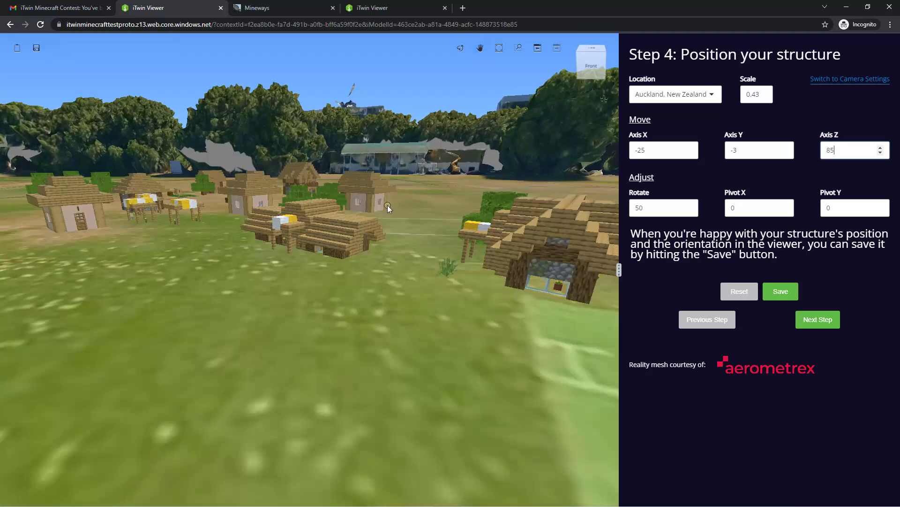
{"action": "mouse_move", "coordinate": [388, 208]}
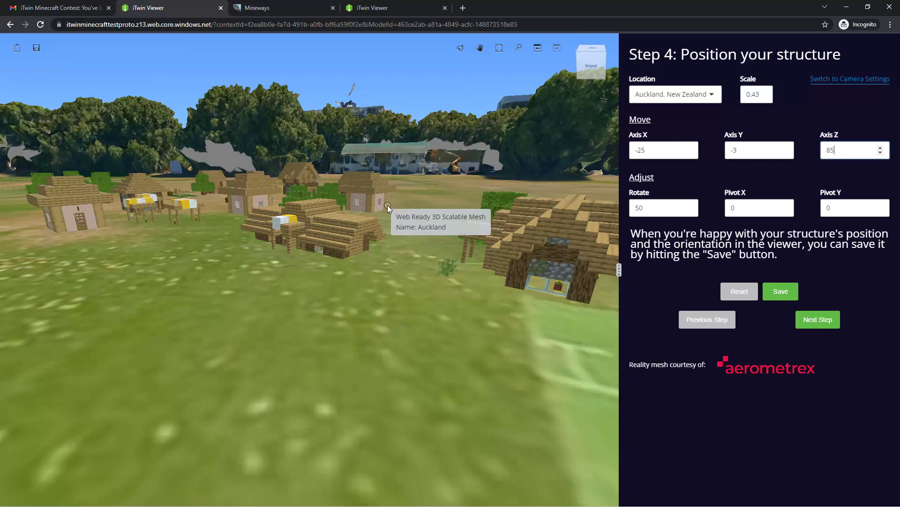